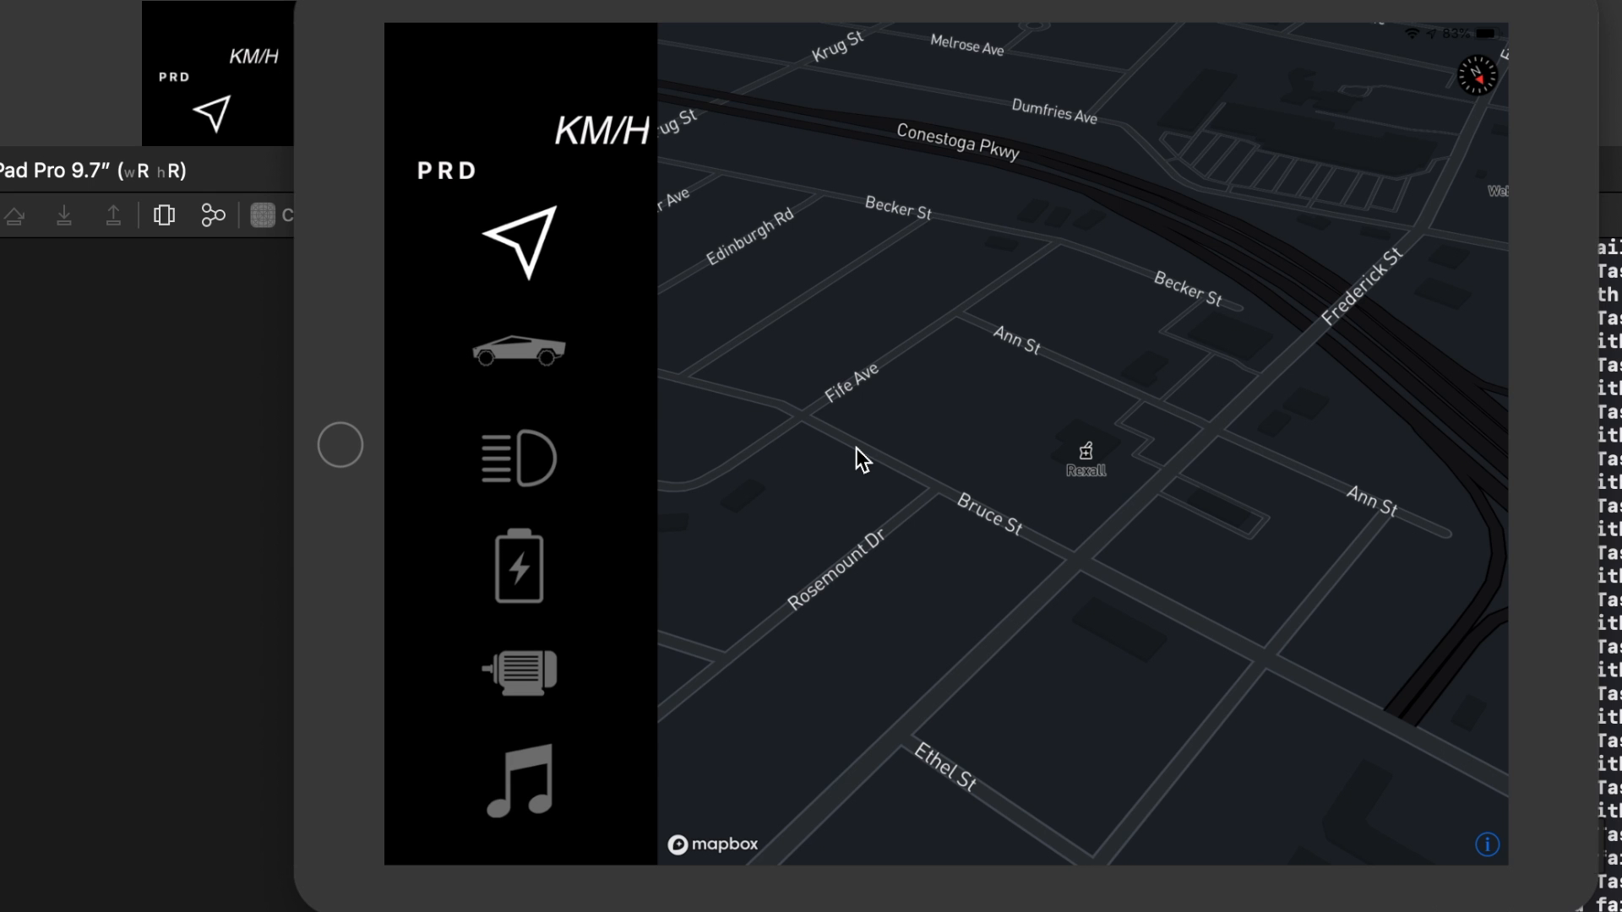
# Switch from the map to the vehicle controls panel via the sidebar truck icon
pyautogui.click(520, 352)
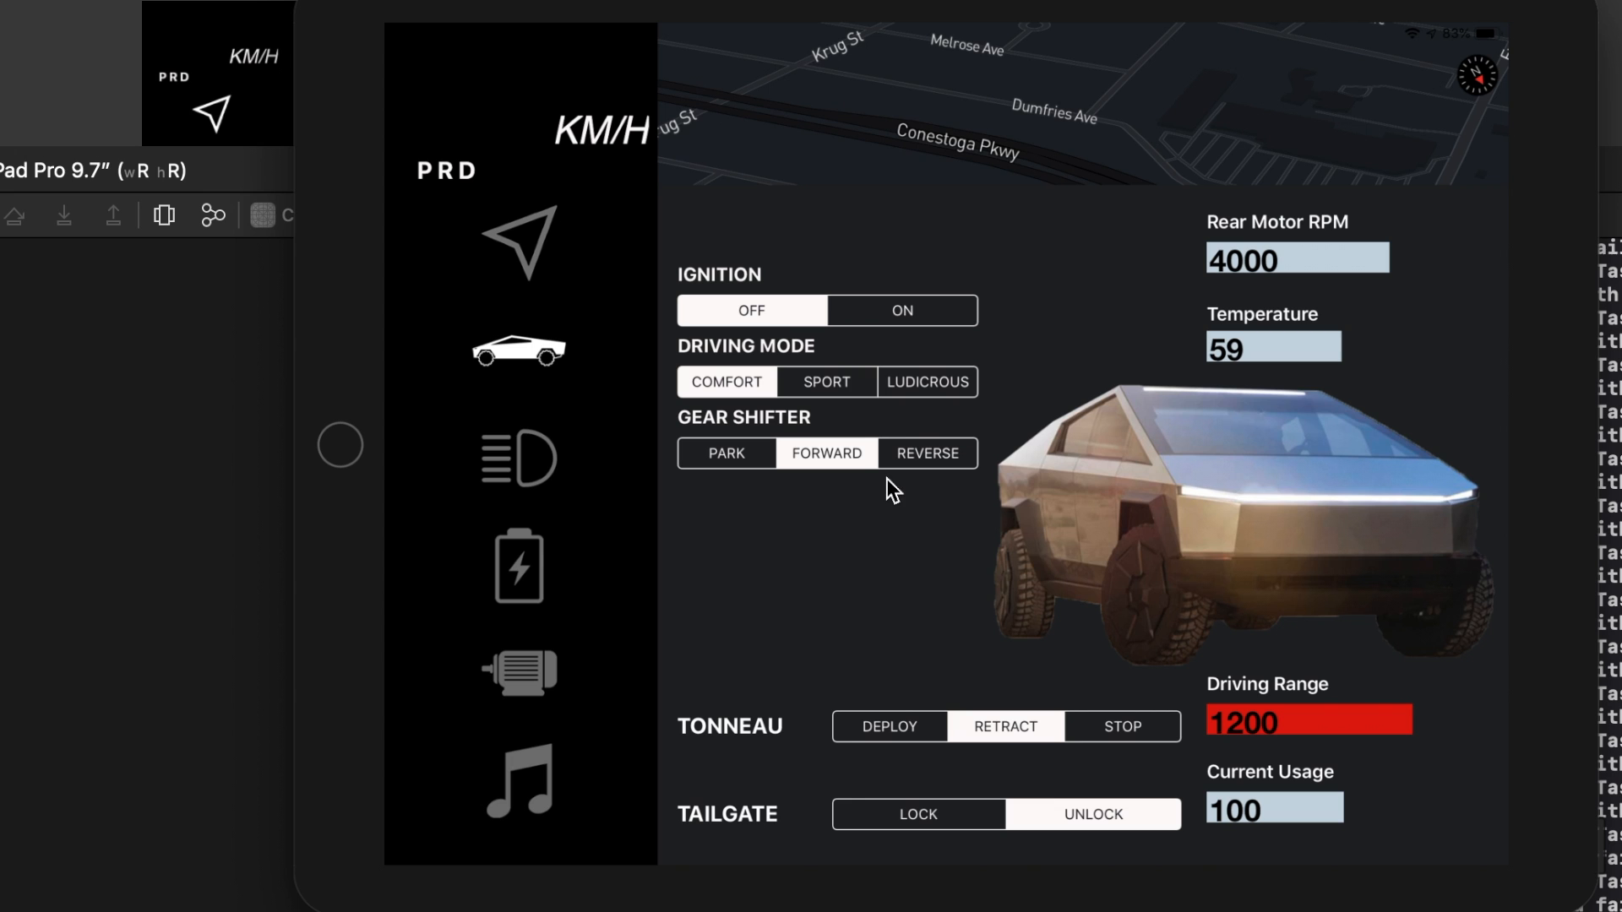
# Try the lights: All Lights off, Off-Road and Truckbed on, then every light off again
pyautogui.click(517, 458)
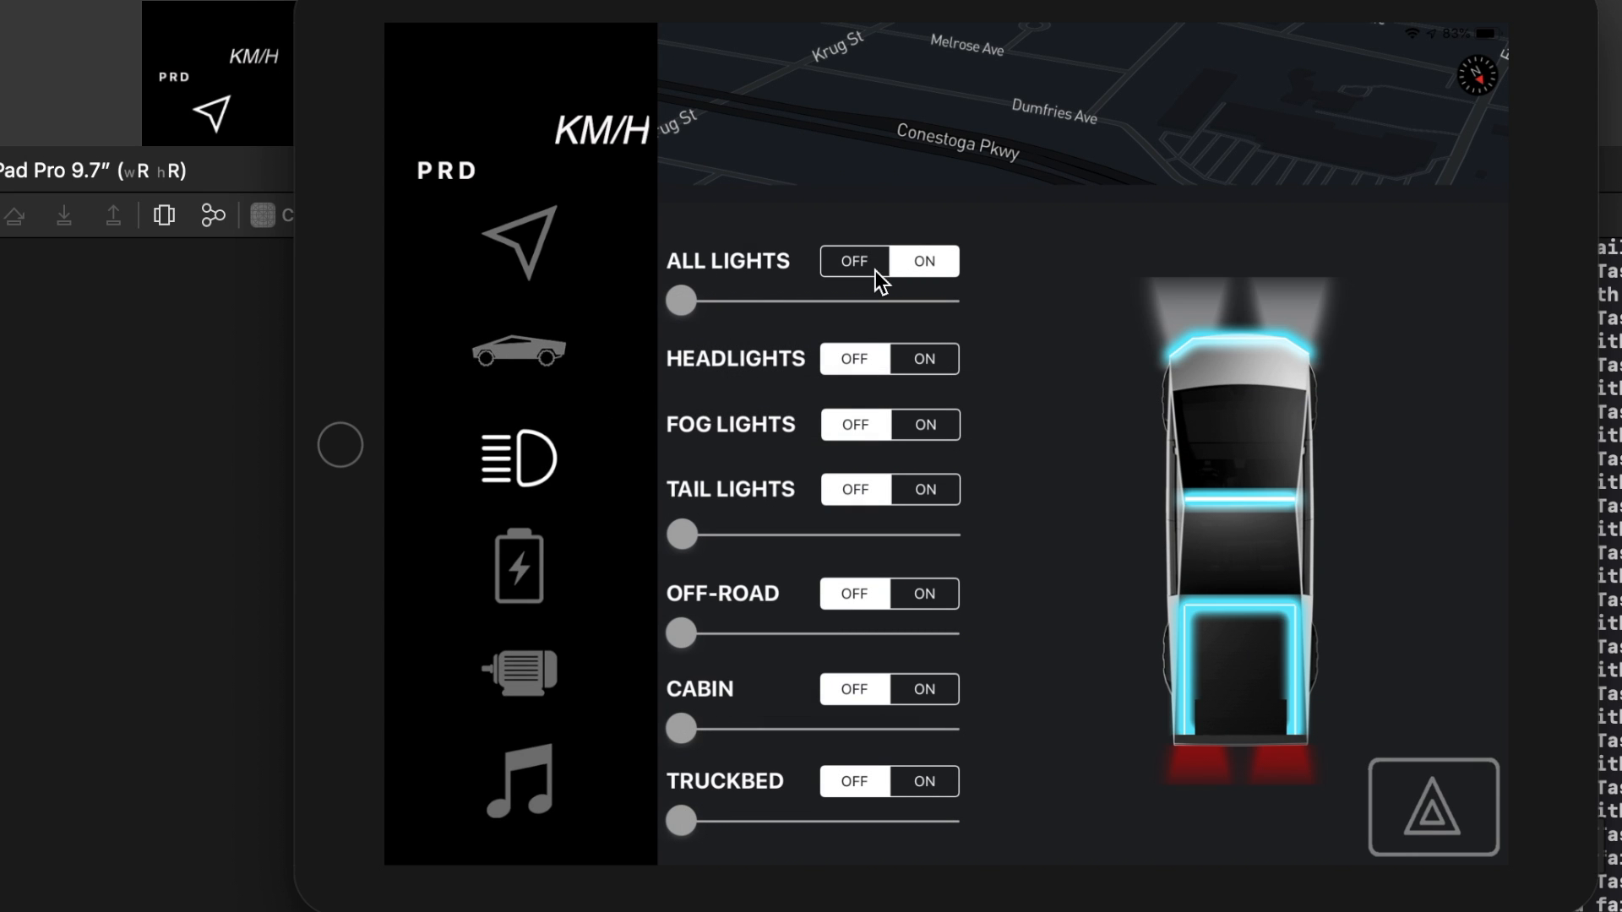
pyautogui.click(853, 261)
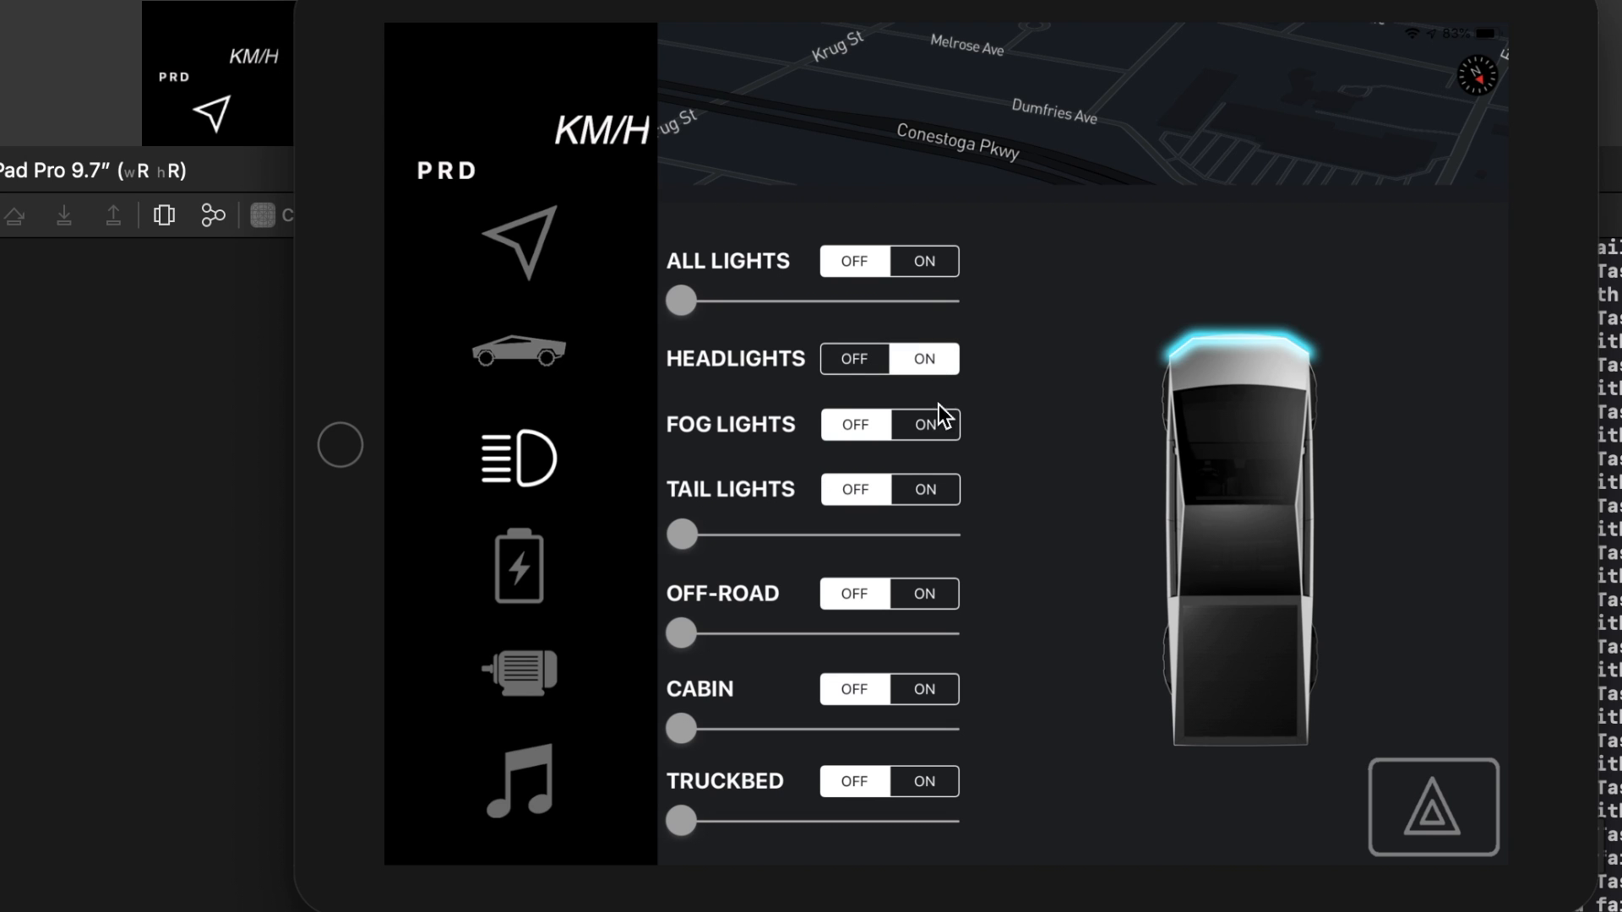
pyautogui.click(923, 593)
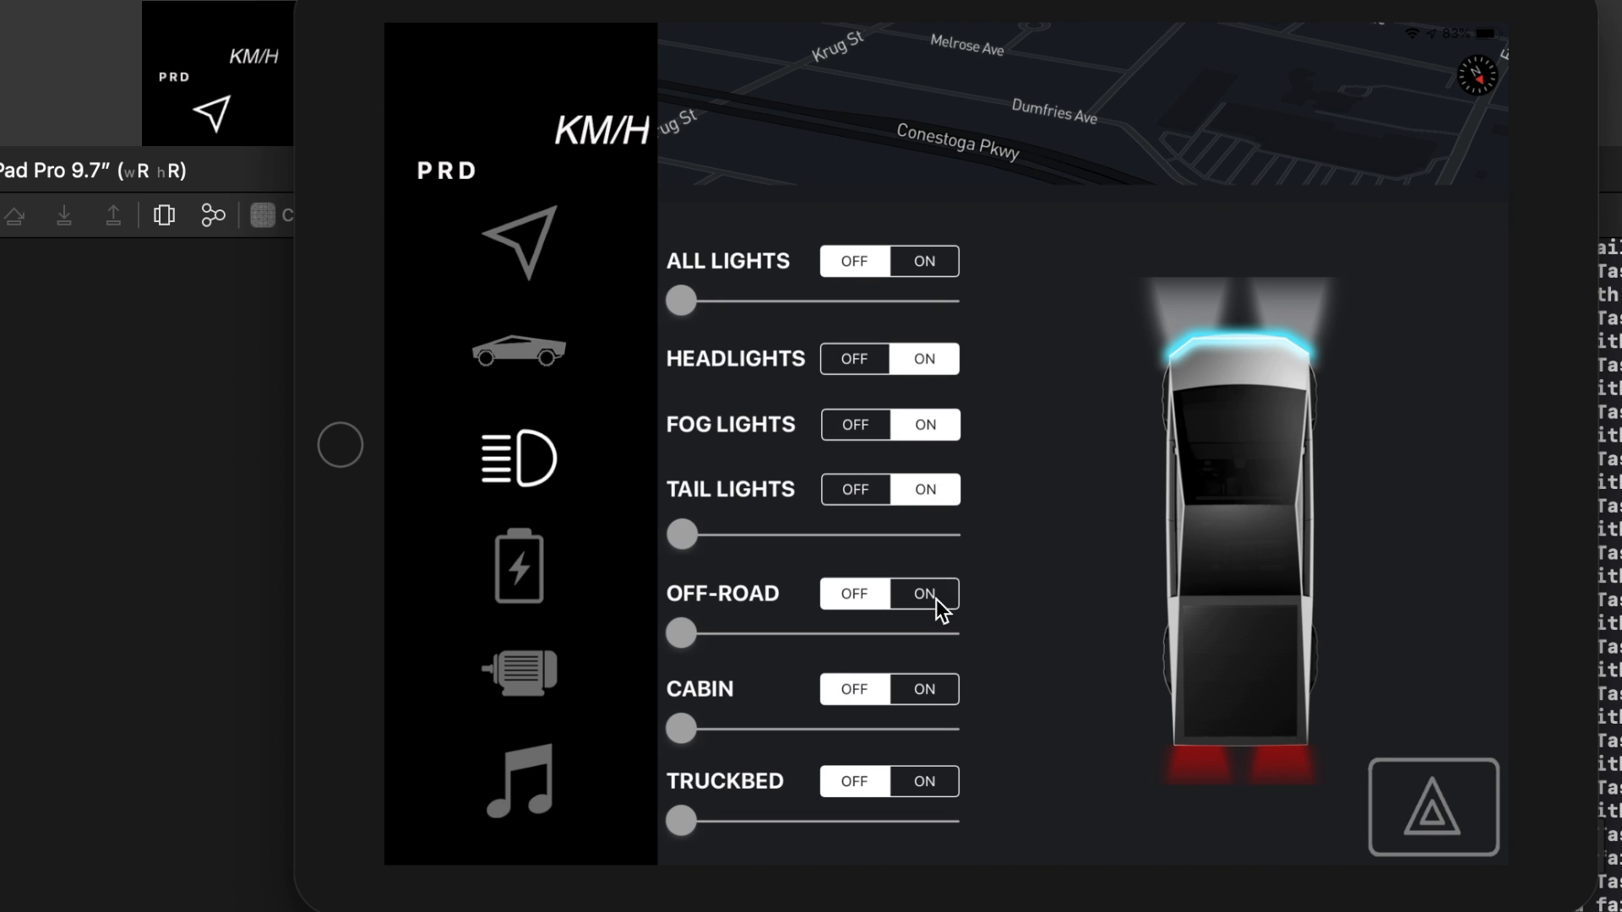
pyautogui.click(922, 780)
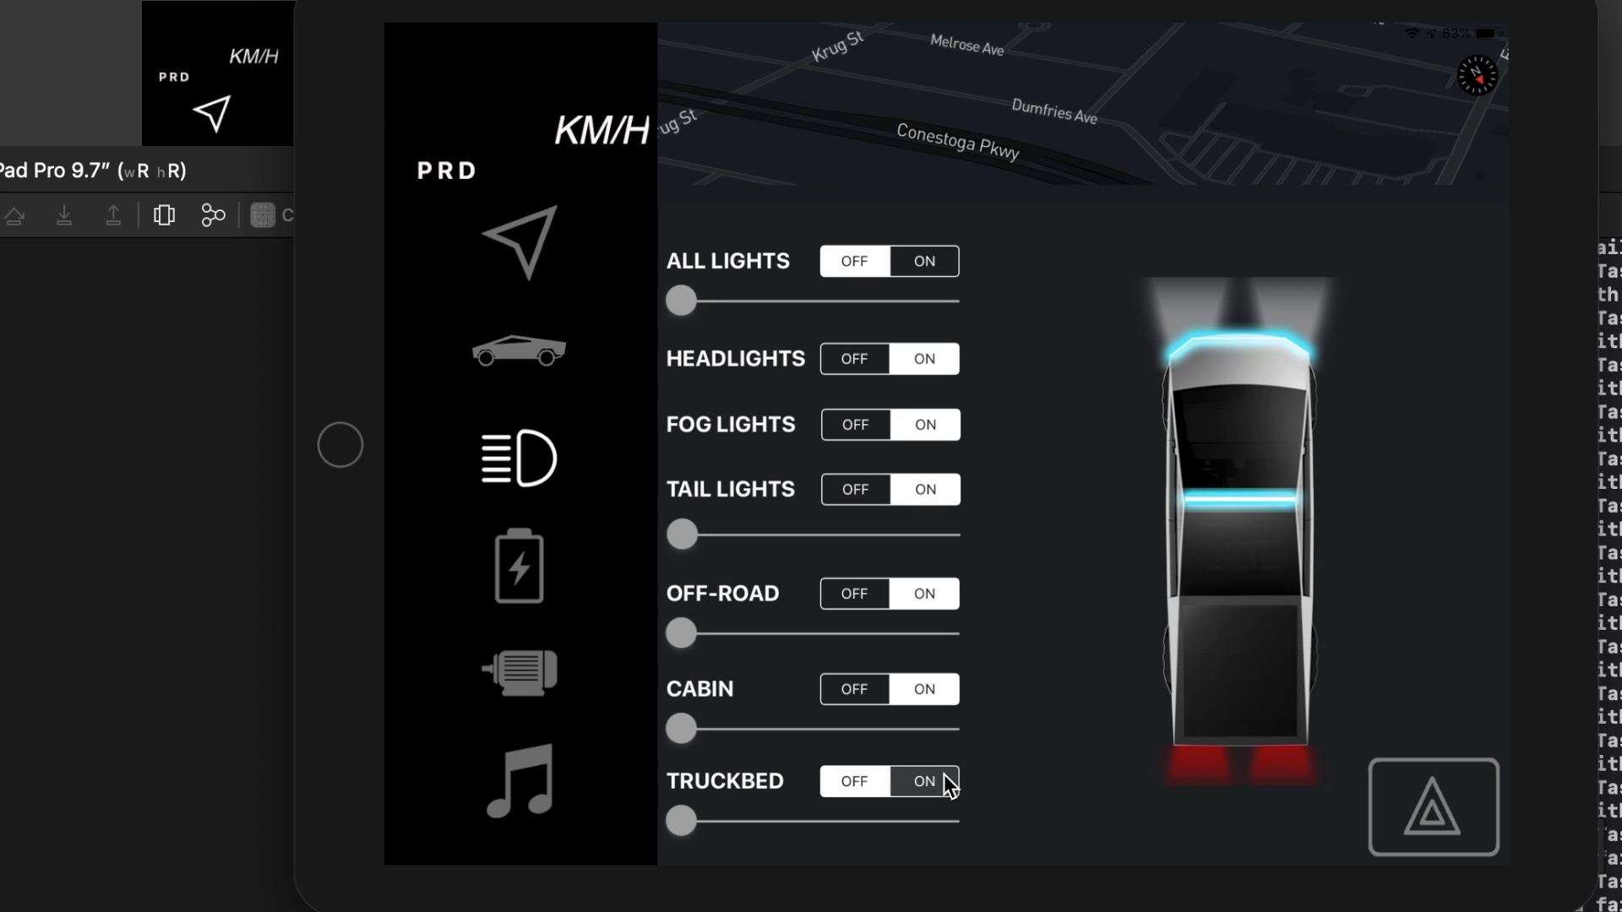
pyautogui.click(851, 689)
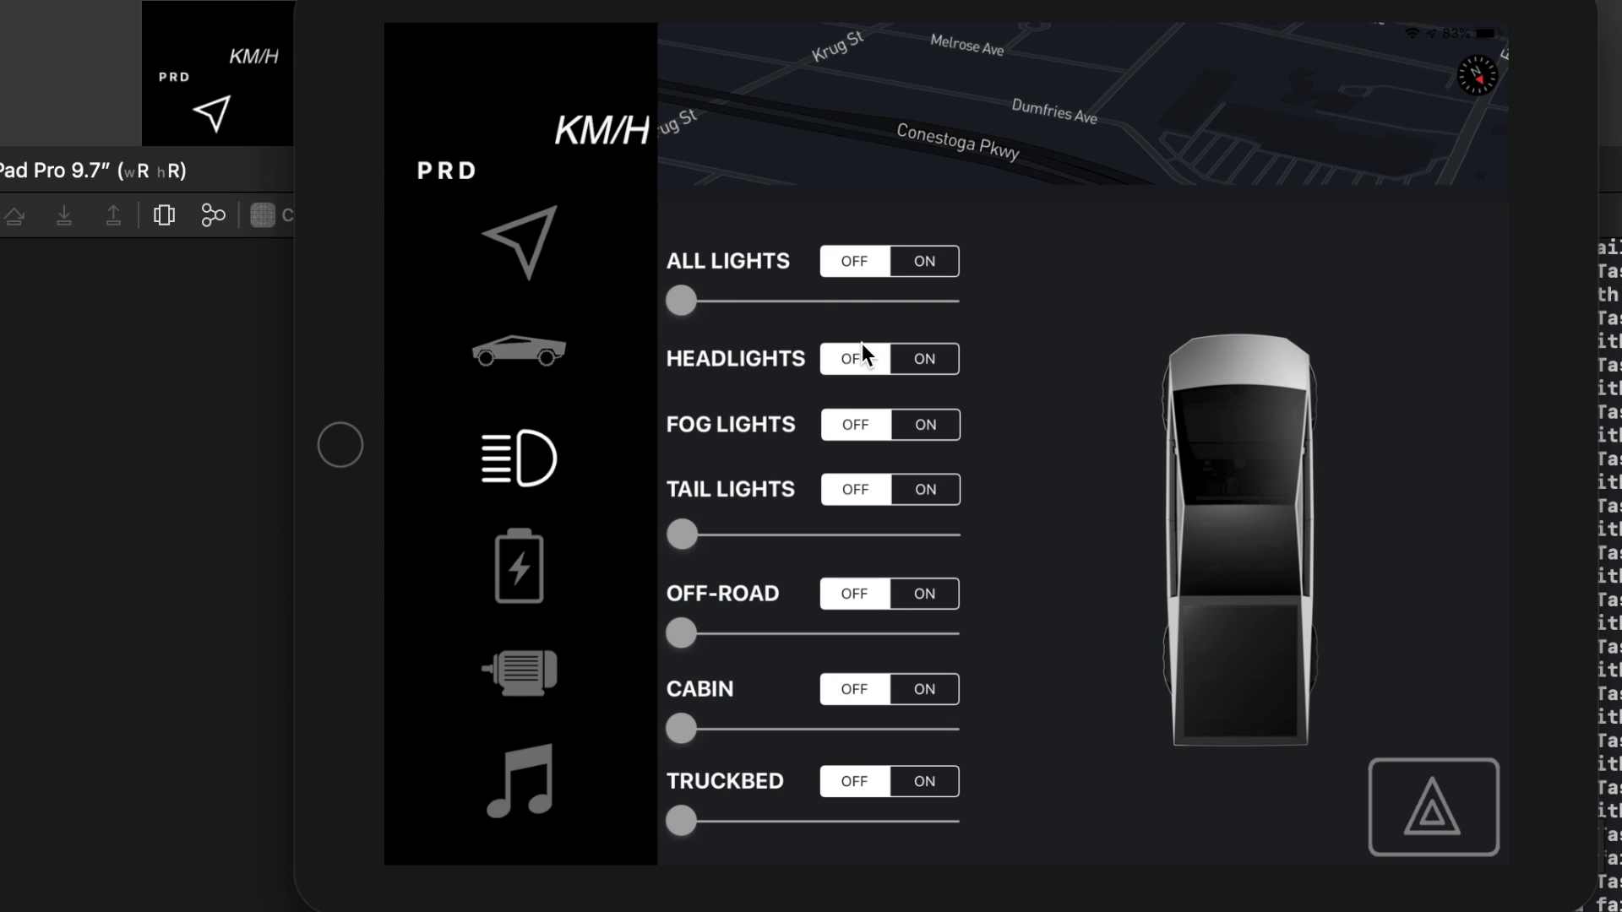
# View the battery pack readings, turn All Lights ON, then return to vehicle controls
pyautogui.click(518, 567)
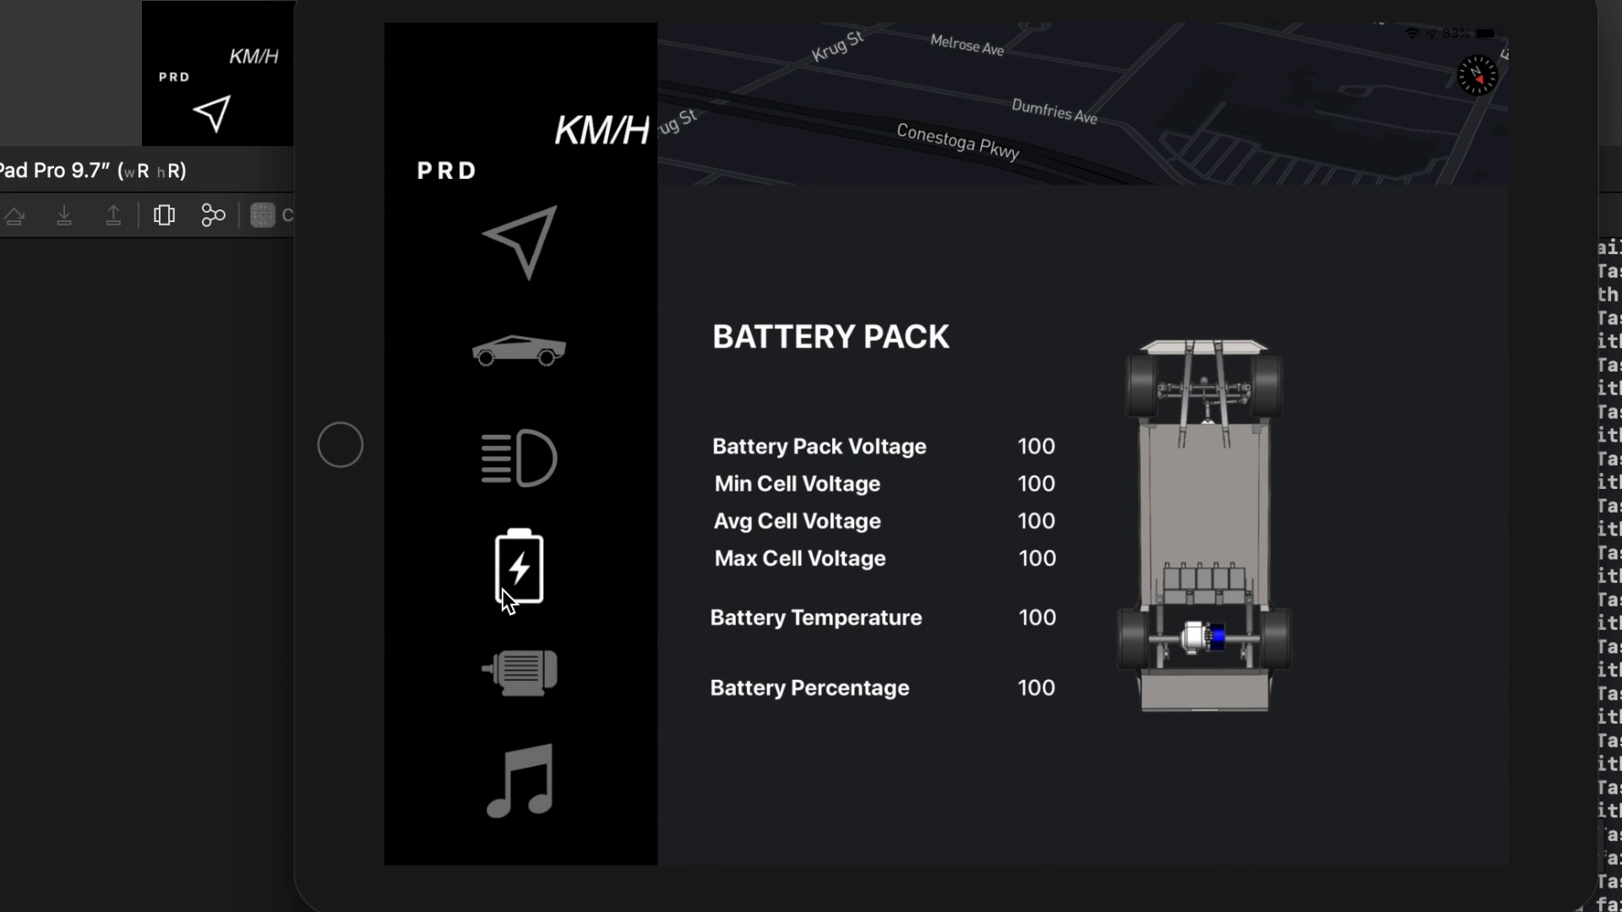
pyautogui.click(519, 459)
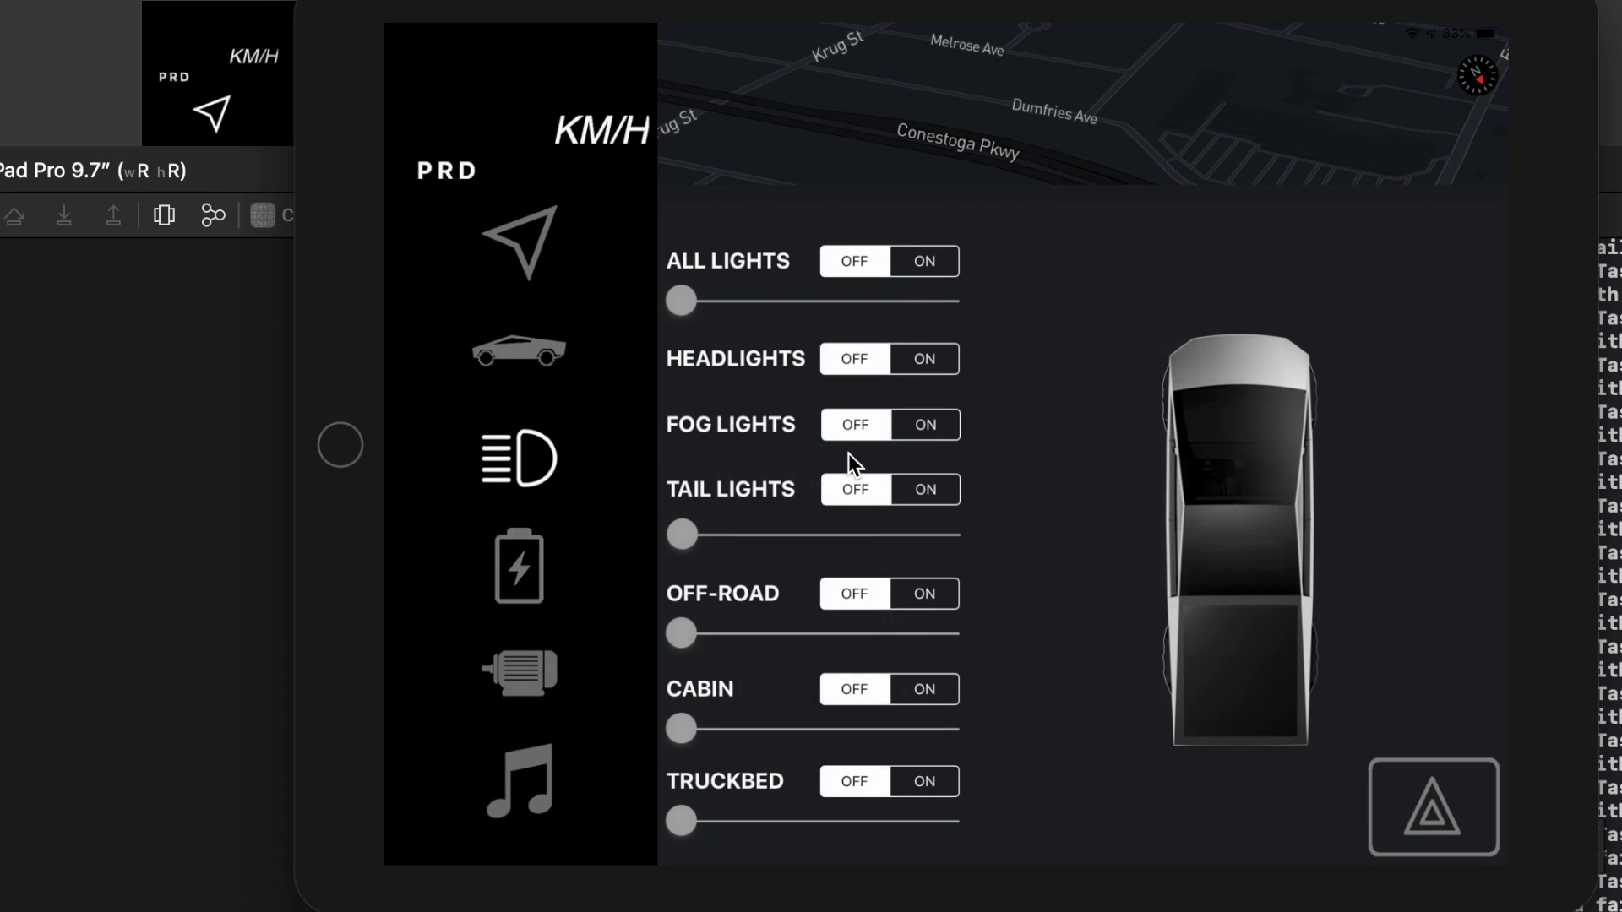
pyautogui.click(922, 260)
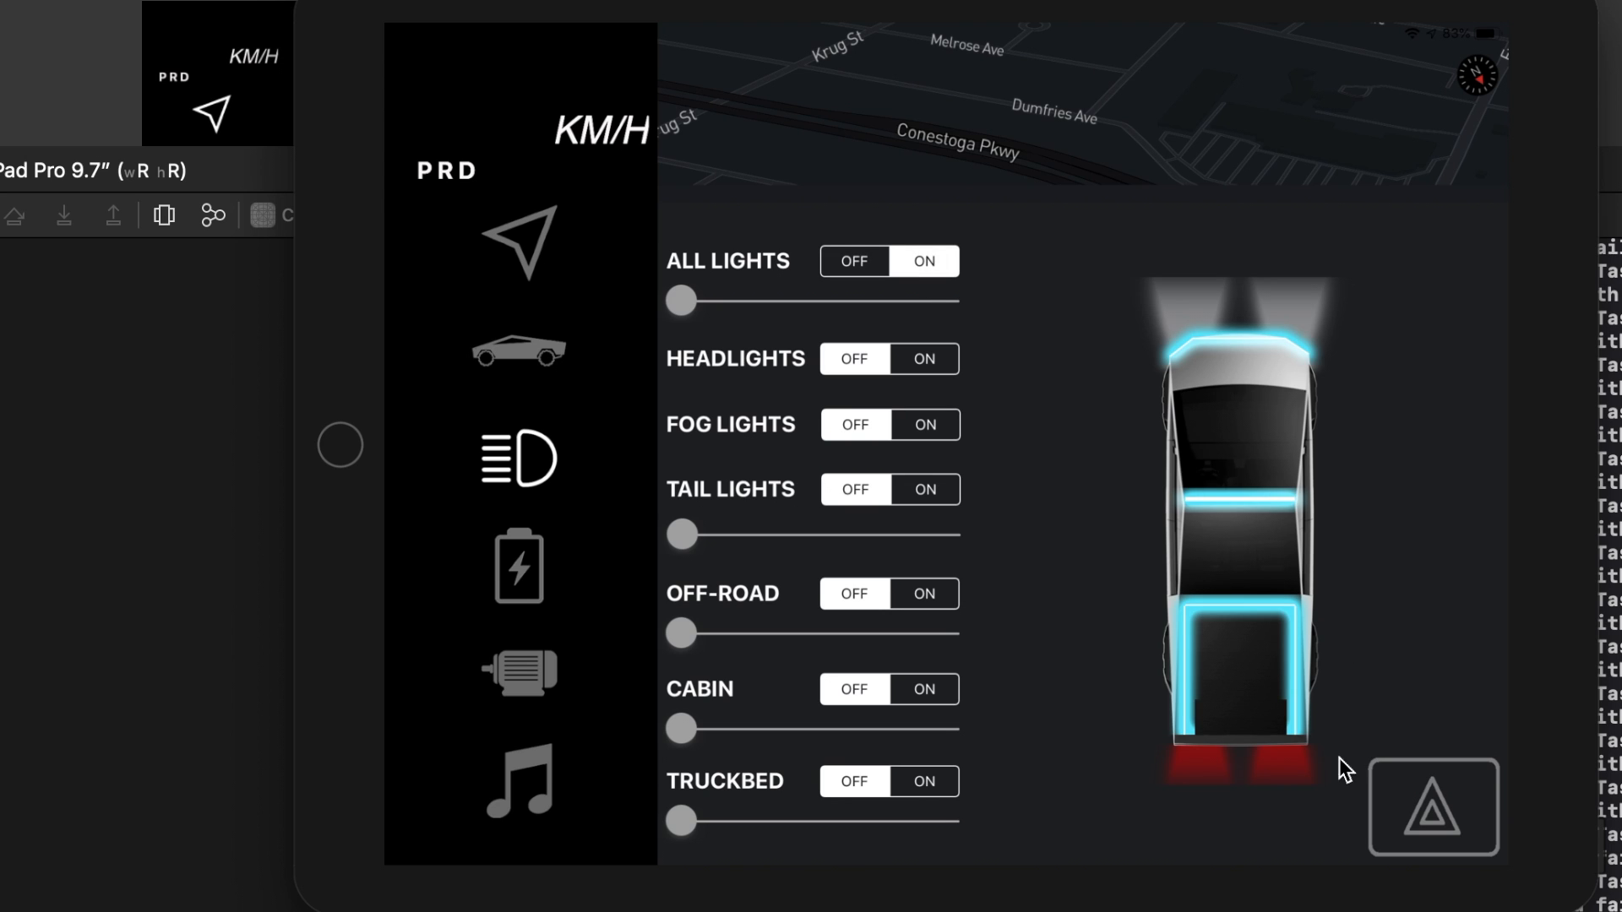
pyautogui.moveTo(1256, 459)
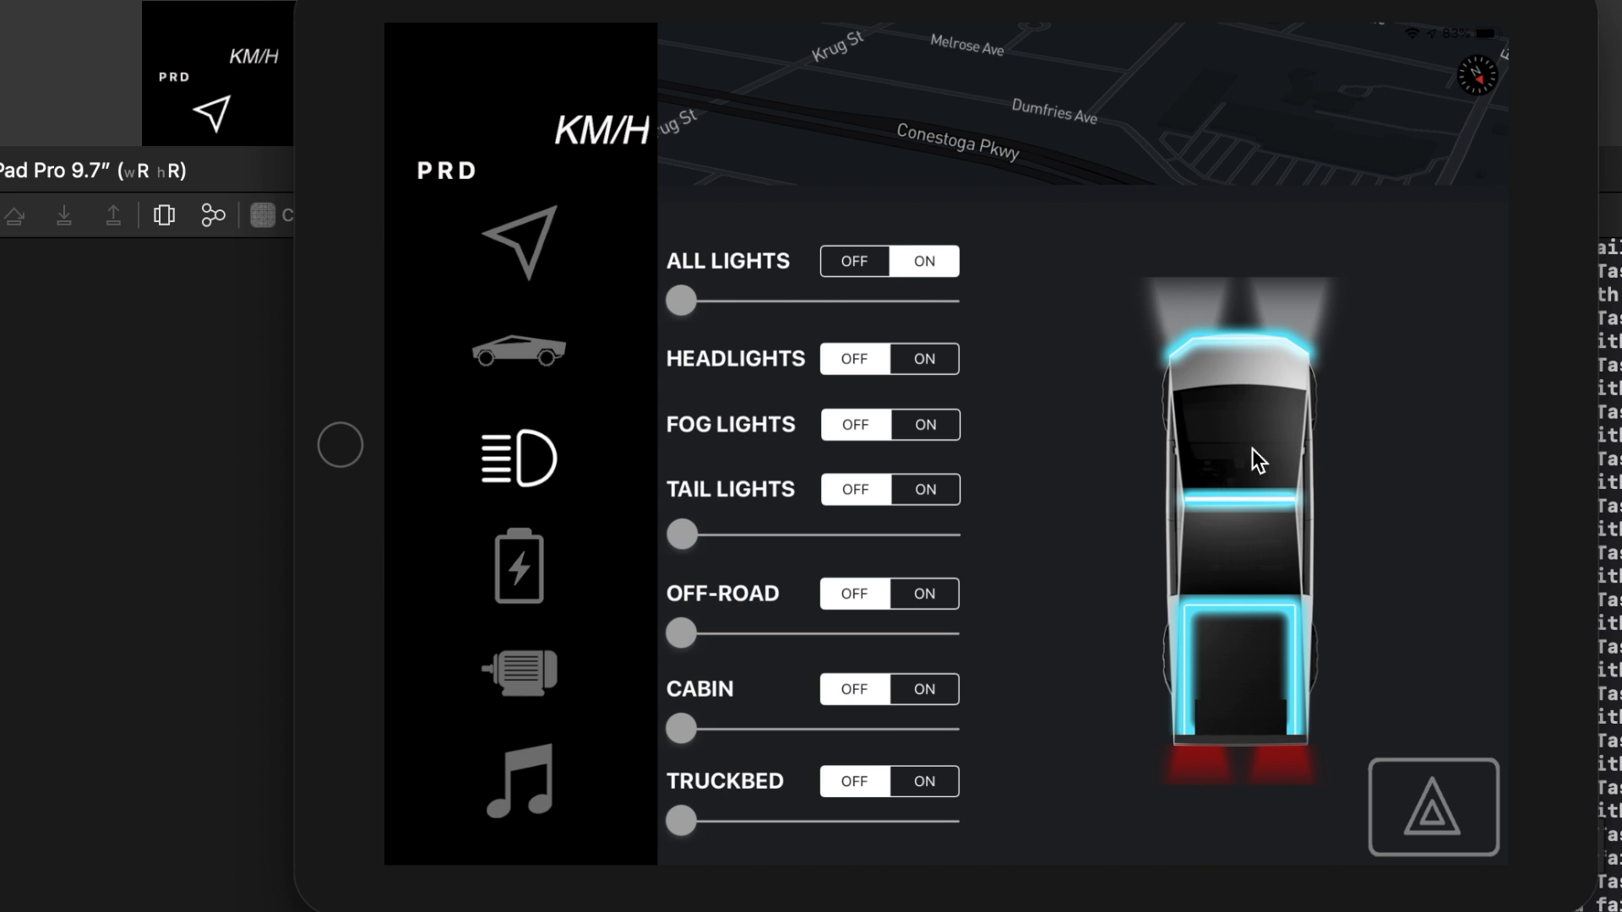
pyautogui.click(522, 351)
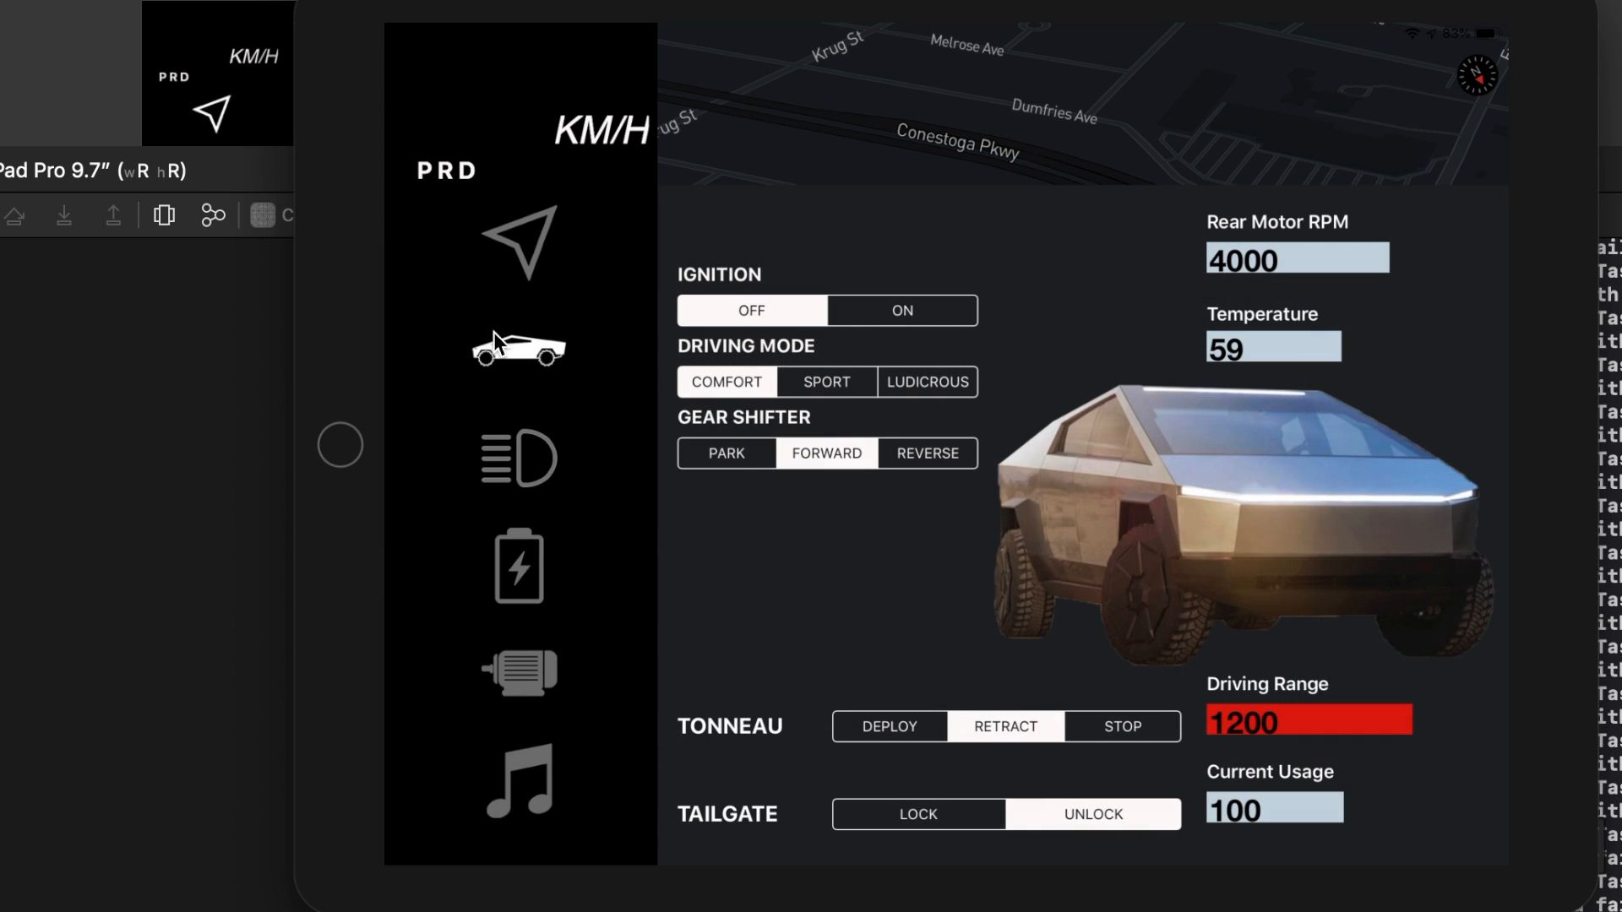
# Switch the ignition on the vehicle controls, then go back to the lighting screen
pyautogui.click(826, 382)
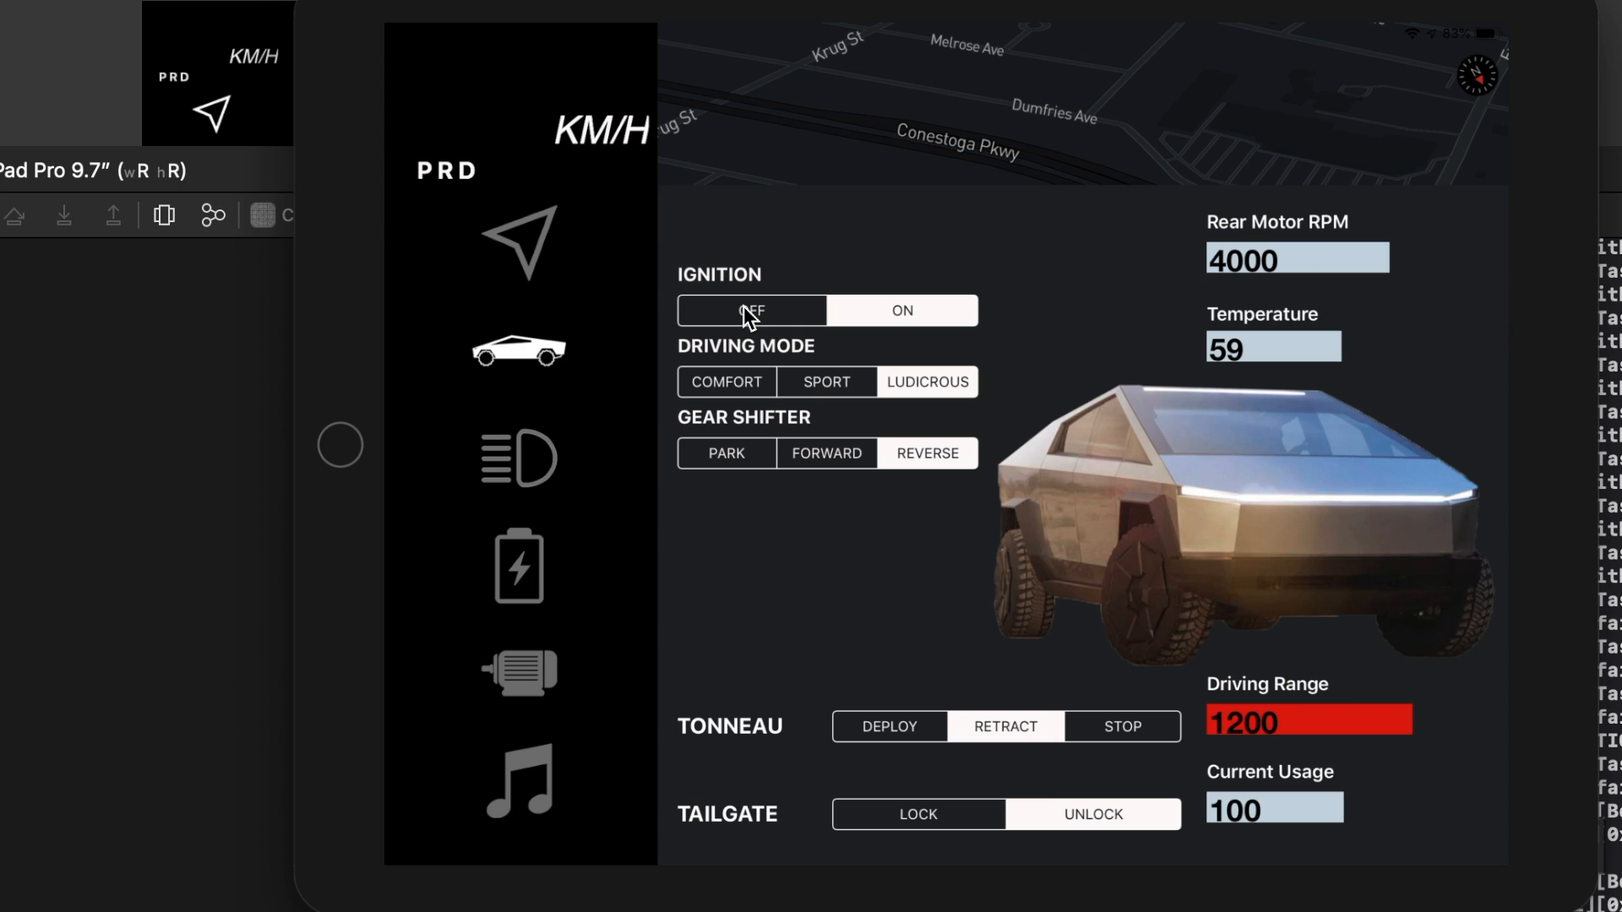
pyautogui.click(518, 459)
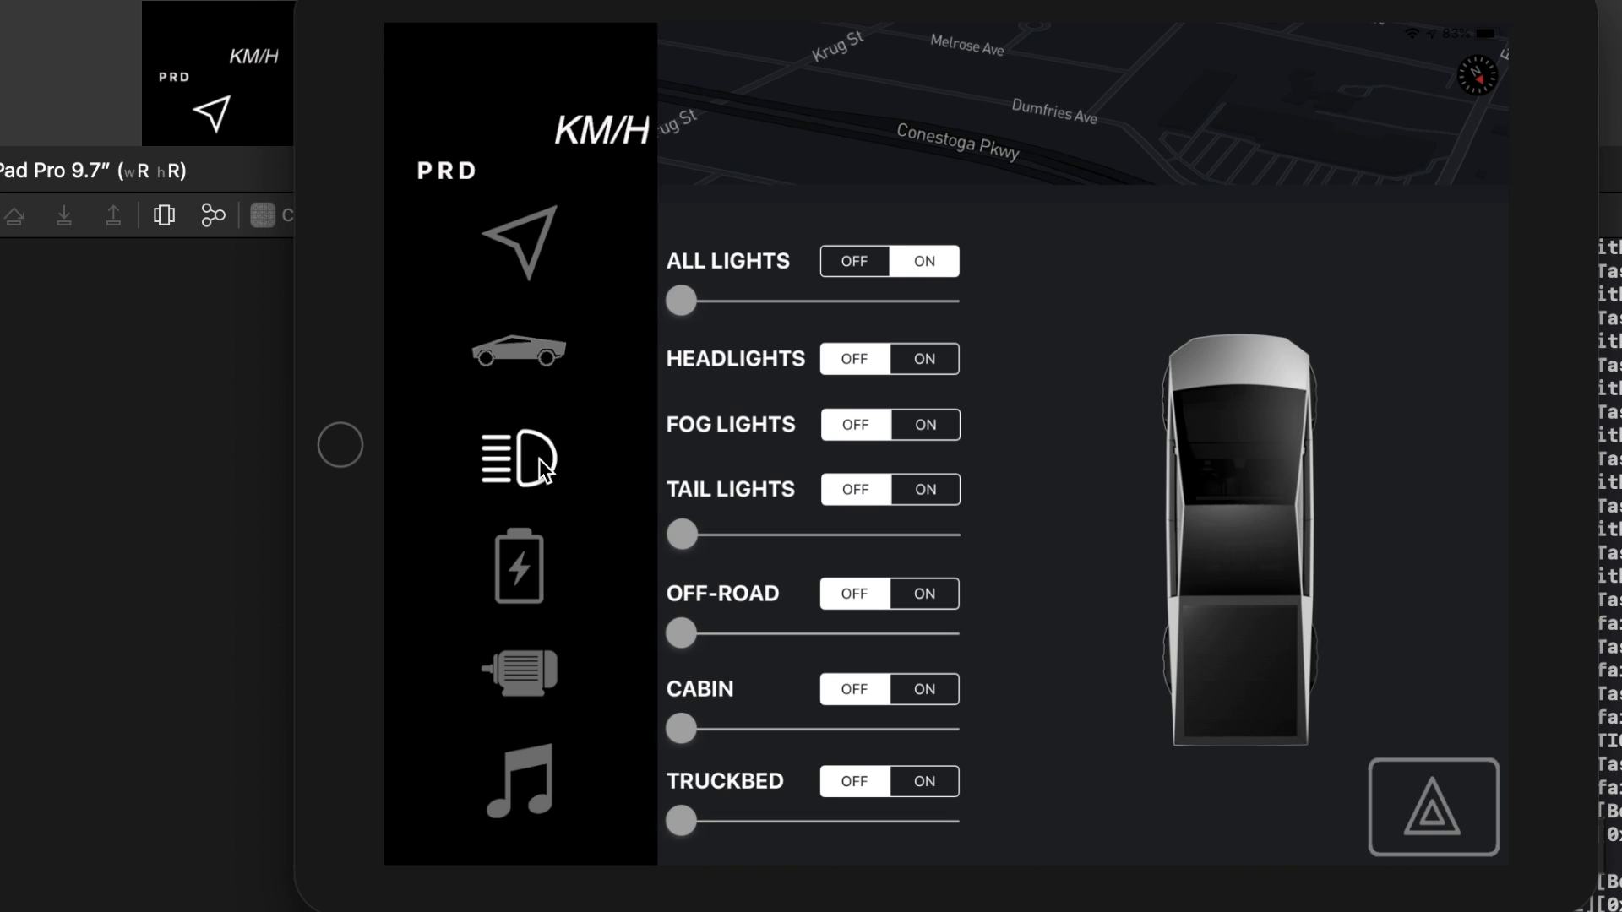
# View the battery pack and motor statistics, the lights, then back to vehicle controls
pyautogui.click(519, 567)
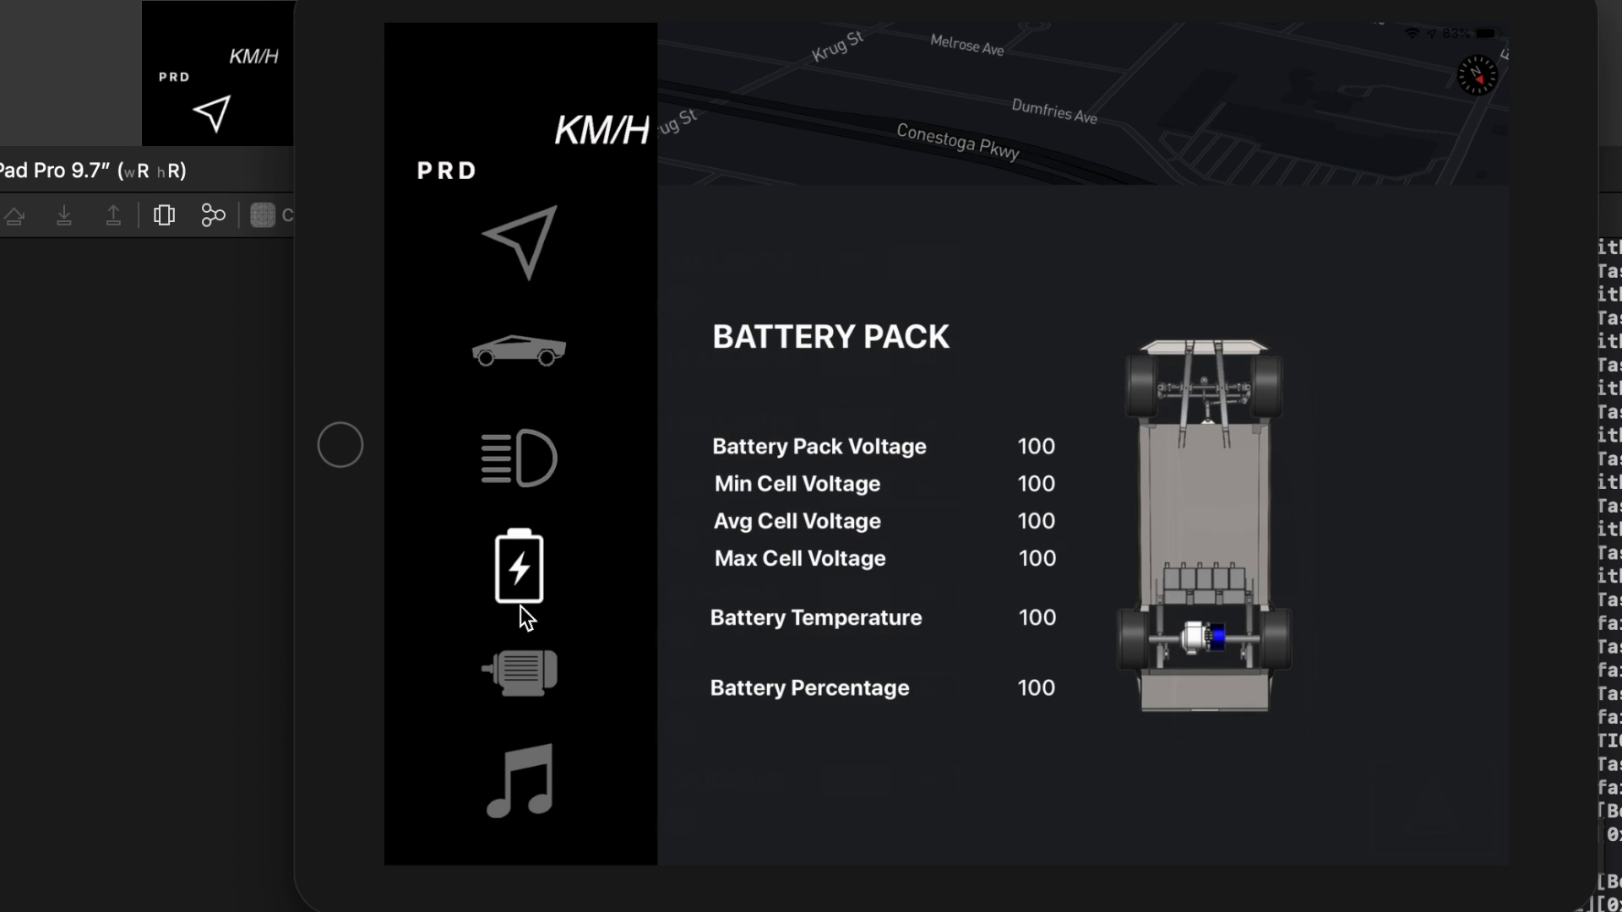
pyautogui.click(518, 674)
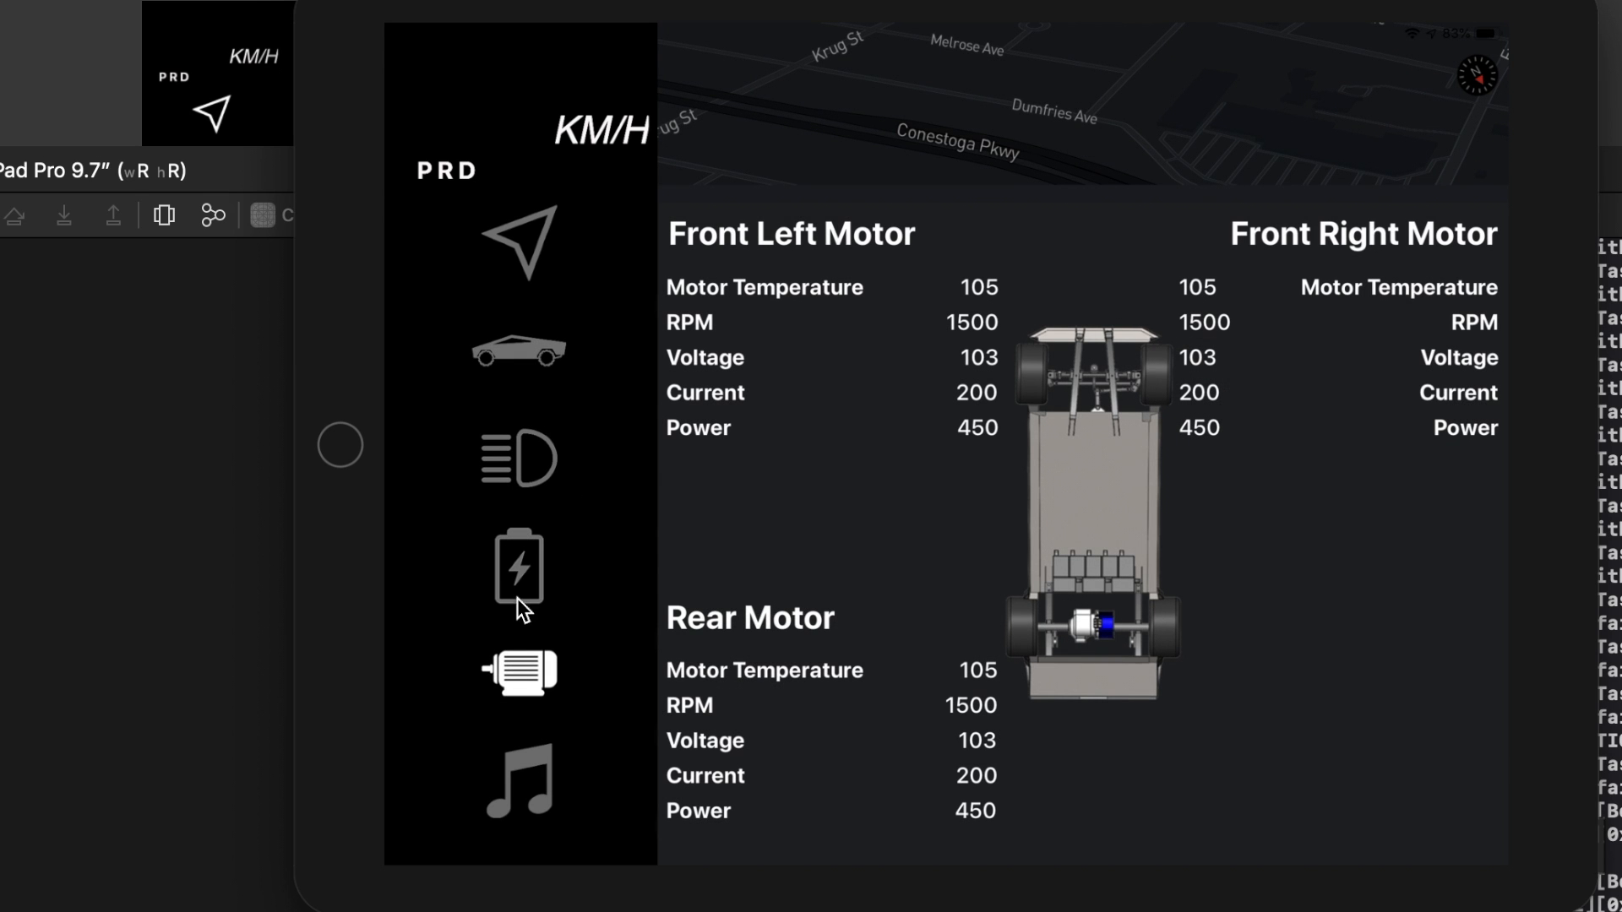
pyautogui.click(517, 458)
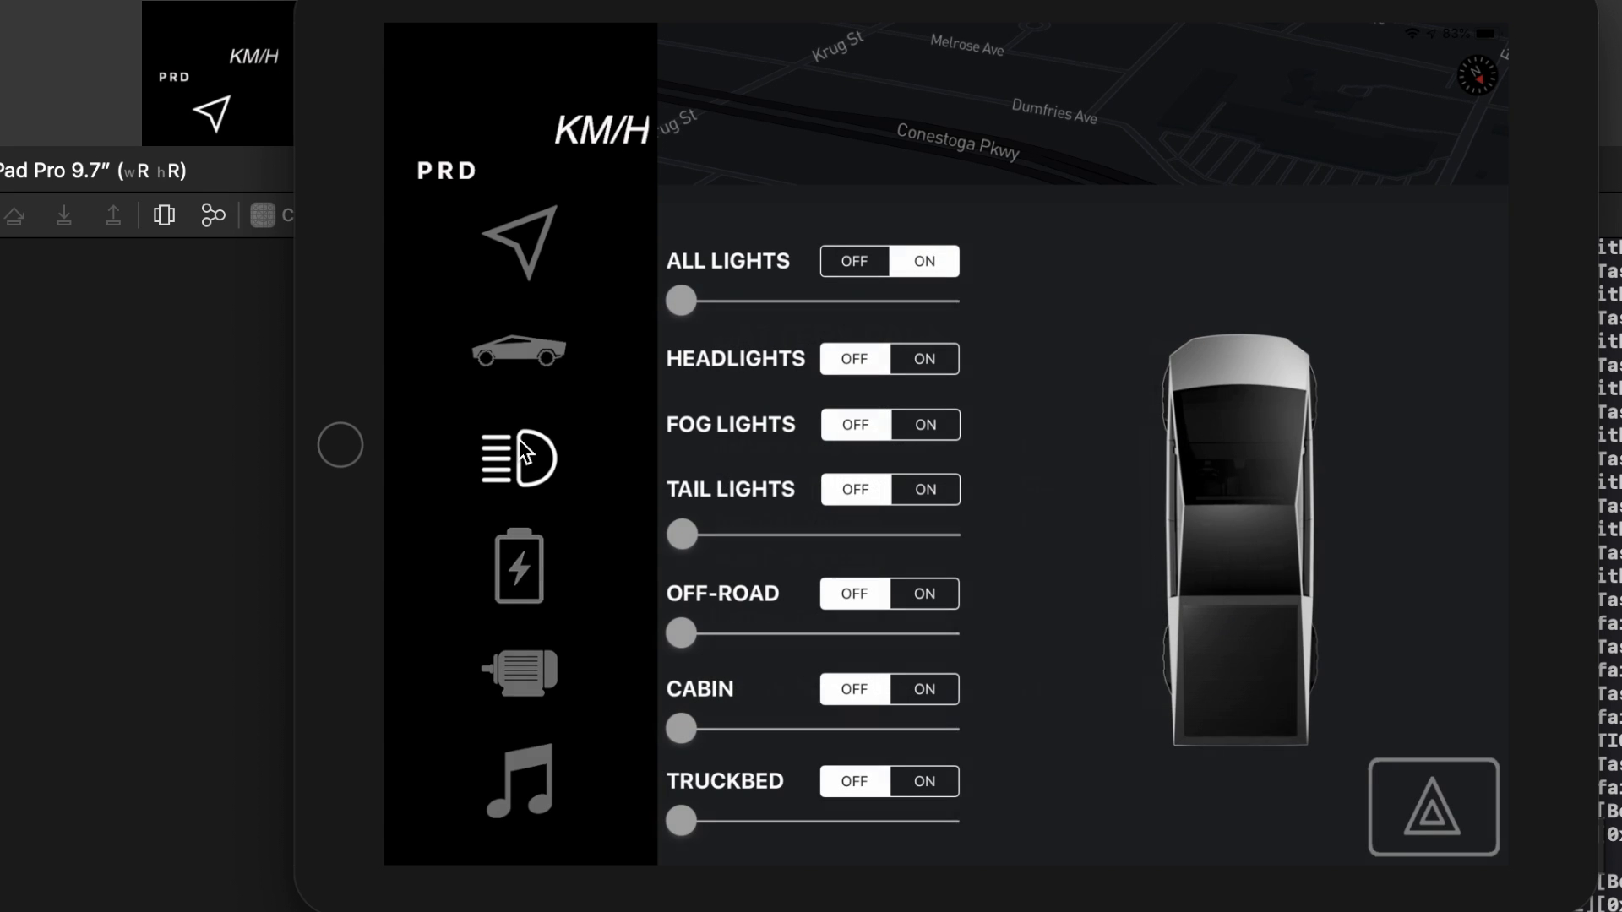
pyautogui.click(518, 355)
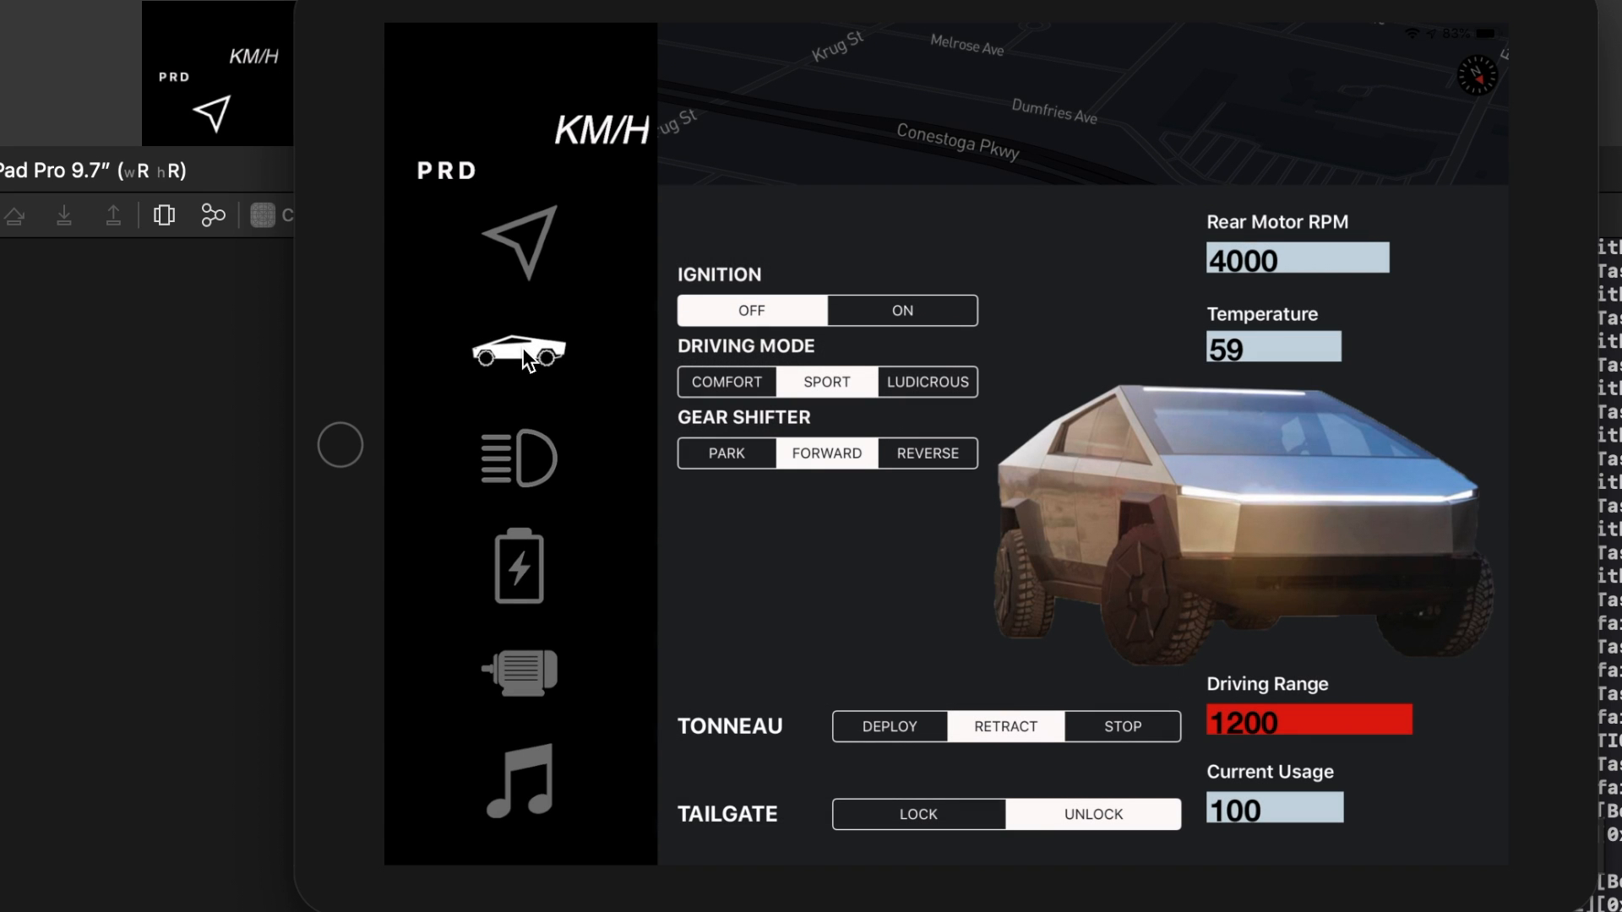